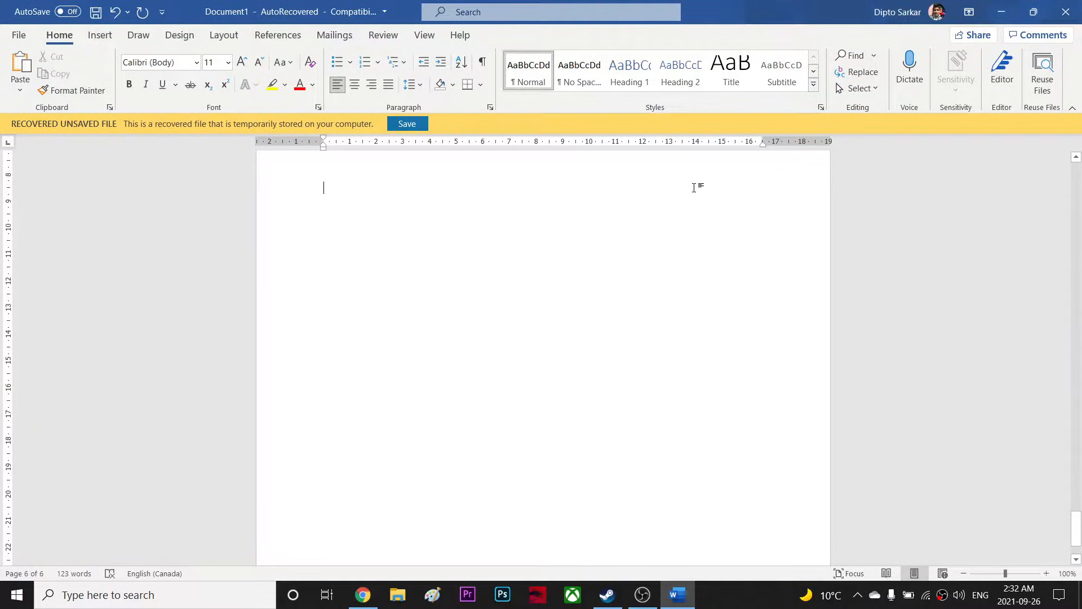
# - Attempt a custom print of page 3, close the no-printer error, and page through the preview
pyautogui.scroll(-3)
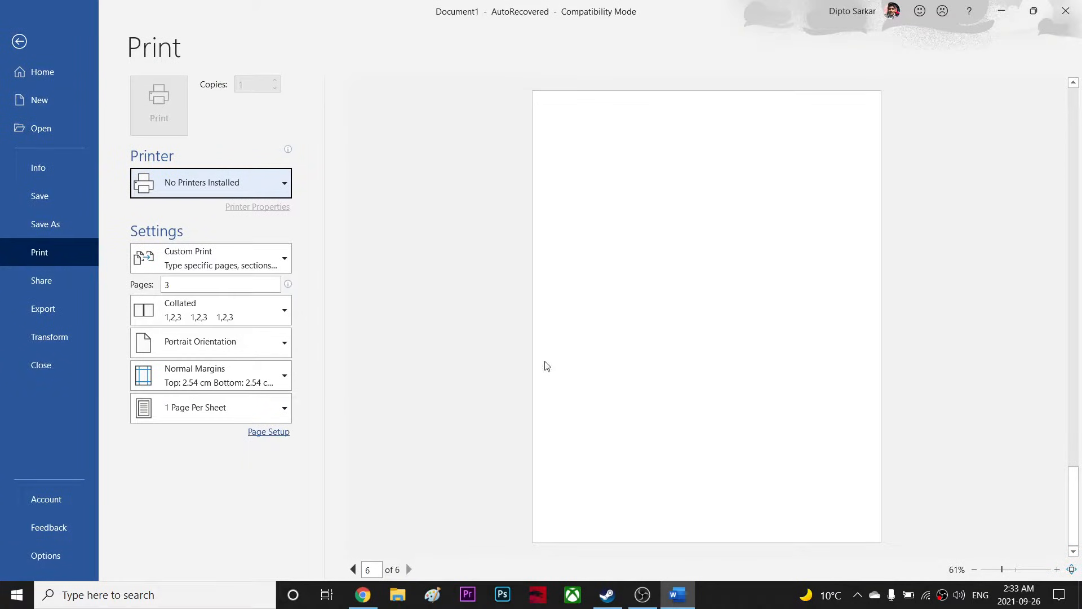
pyautogui.click(221, 283)
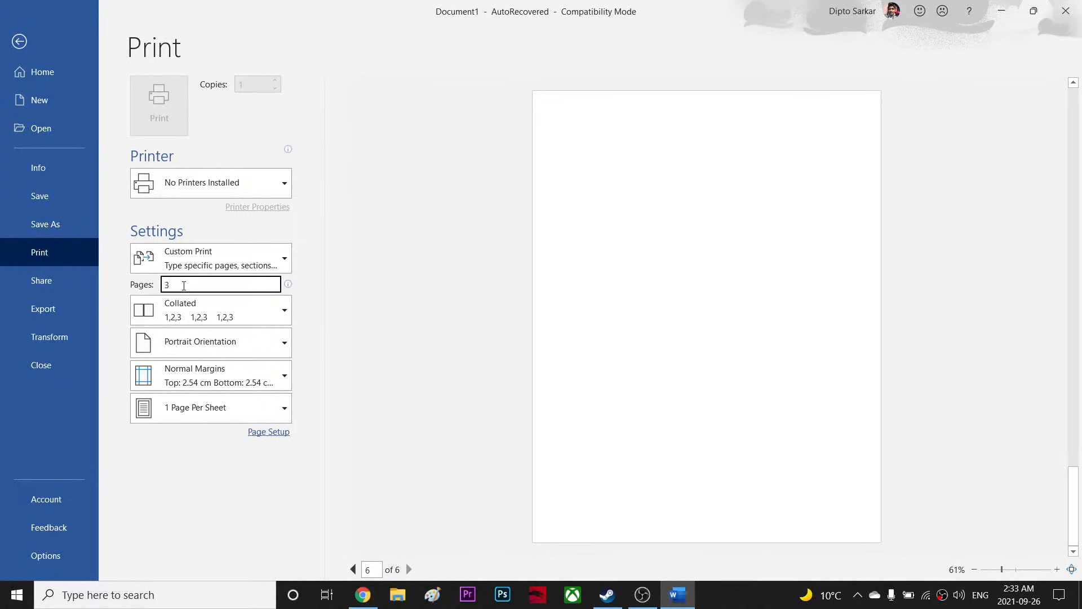
pyautogui.click(158, 105)
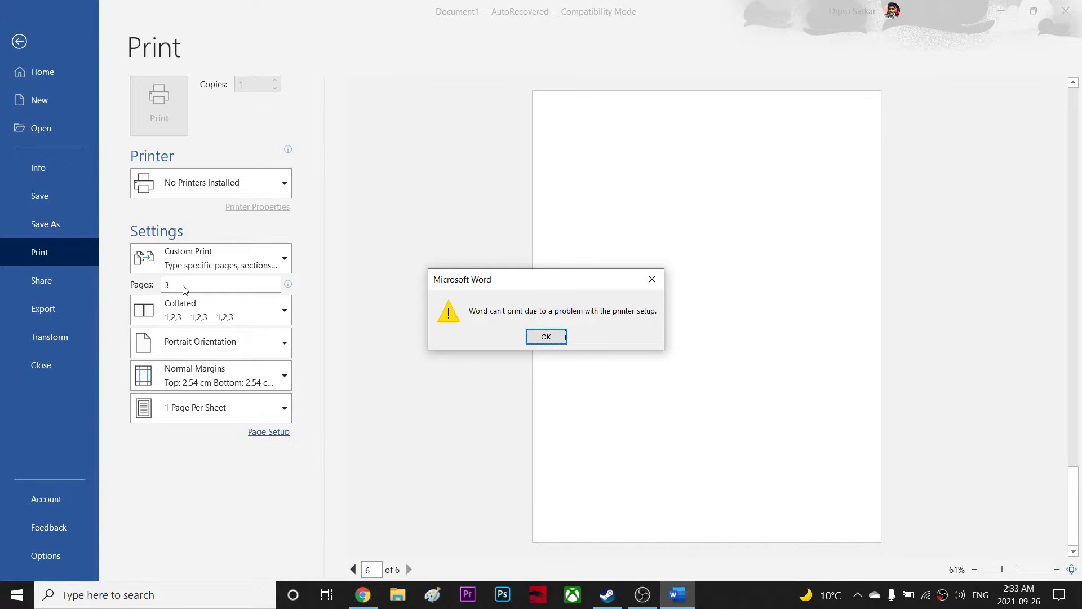
pyautogui.click(545, 336)
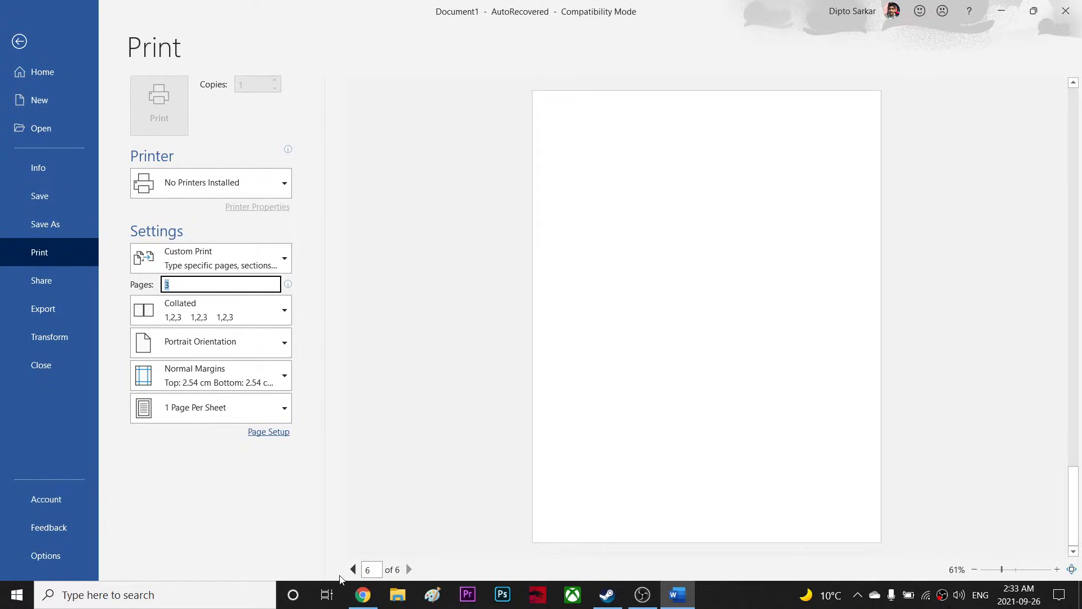
pyautogui.click(352, 569)
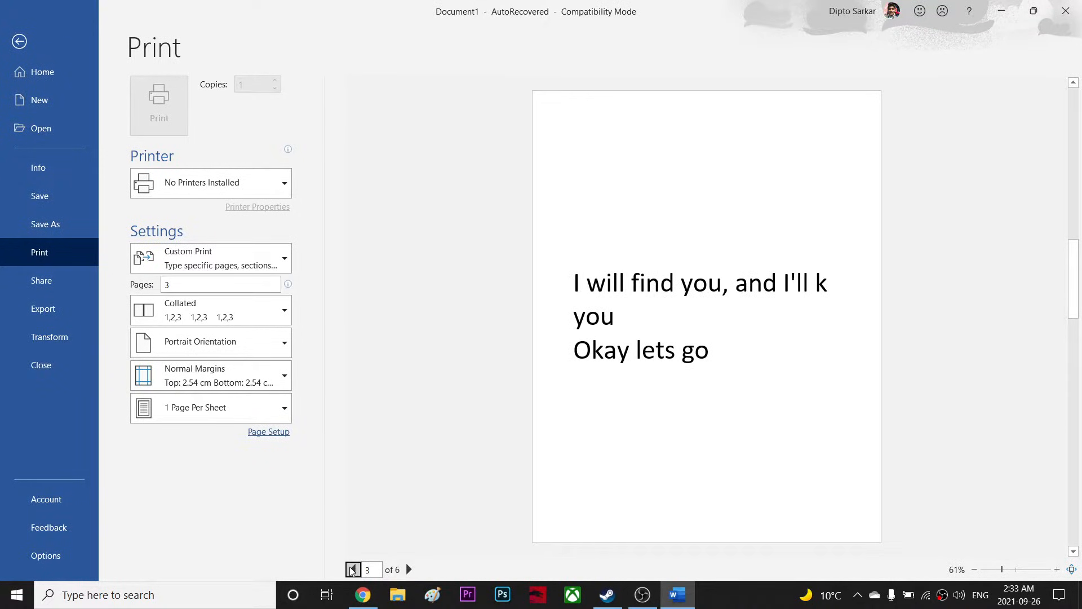
pyautogui.click(220, 284)
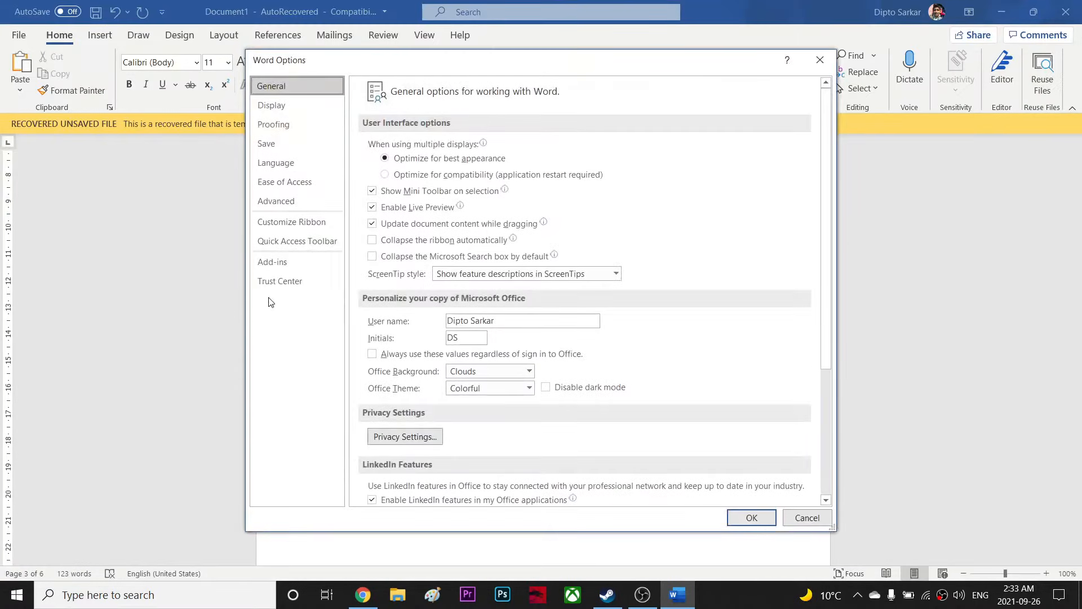
# - In the Display options, tick 'Update fields before printing' and confirm with OK
pyautogui.click(271, 105)
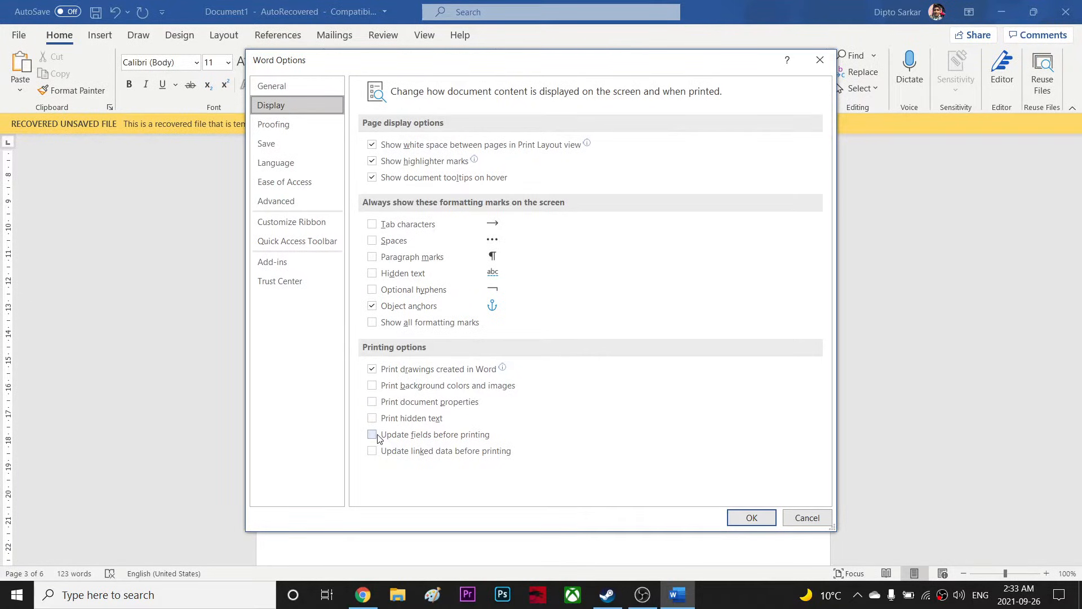
pyautogui.click(373, 434)
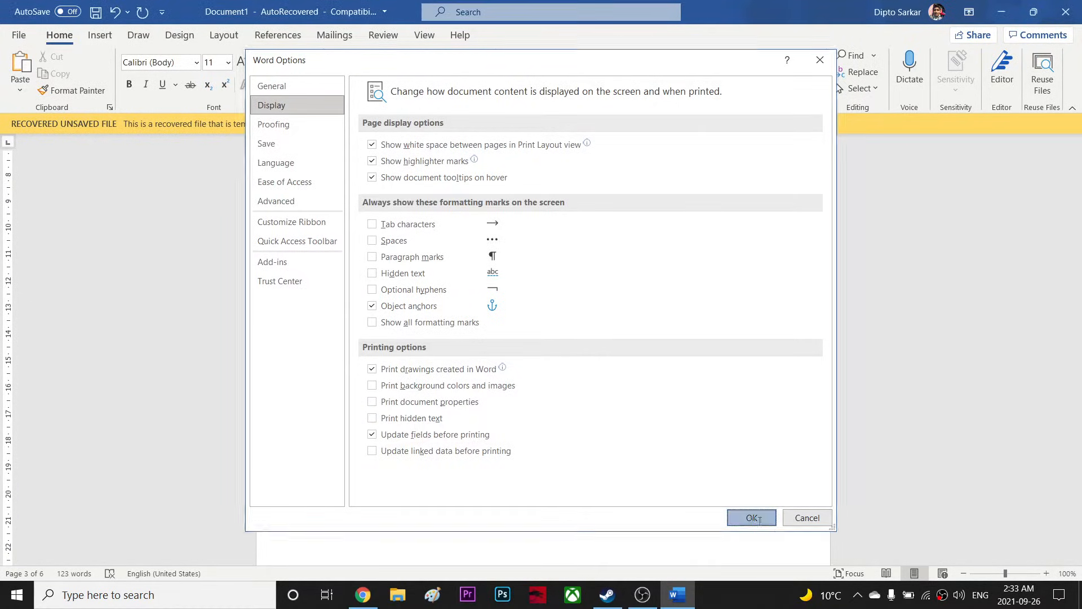
pyautogui.click(751, 517)
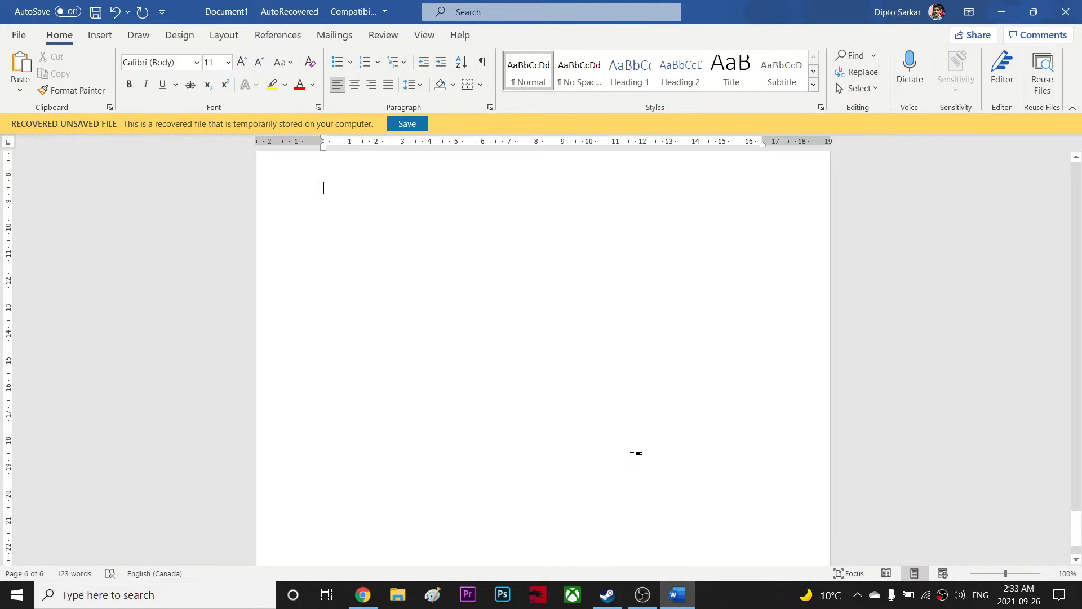